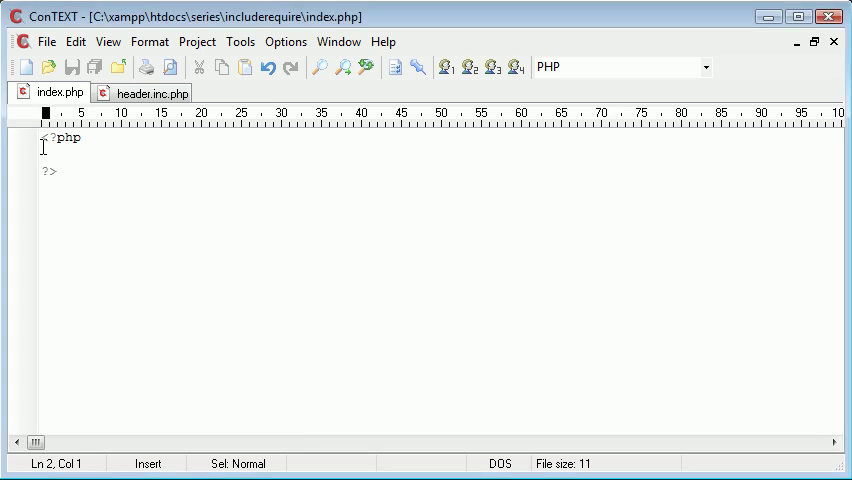
Write the require 'header.inc.php'; line in index.php and save the file.
type("require_once")
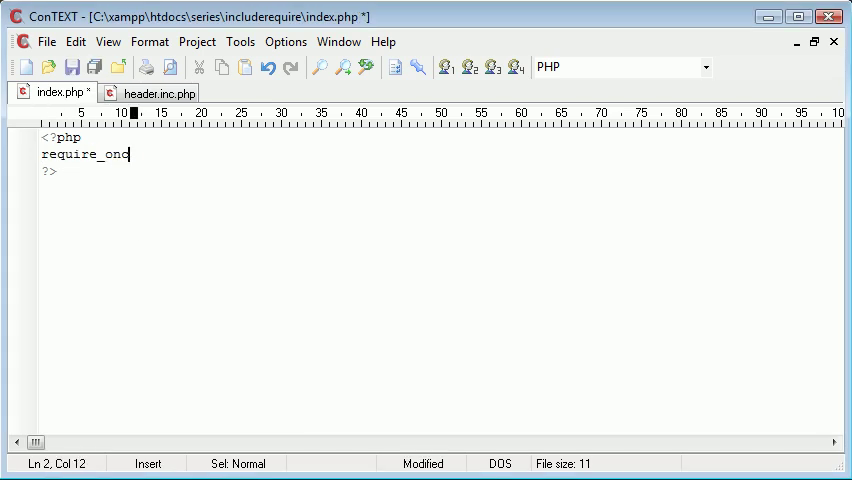
type("ce();")
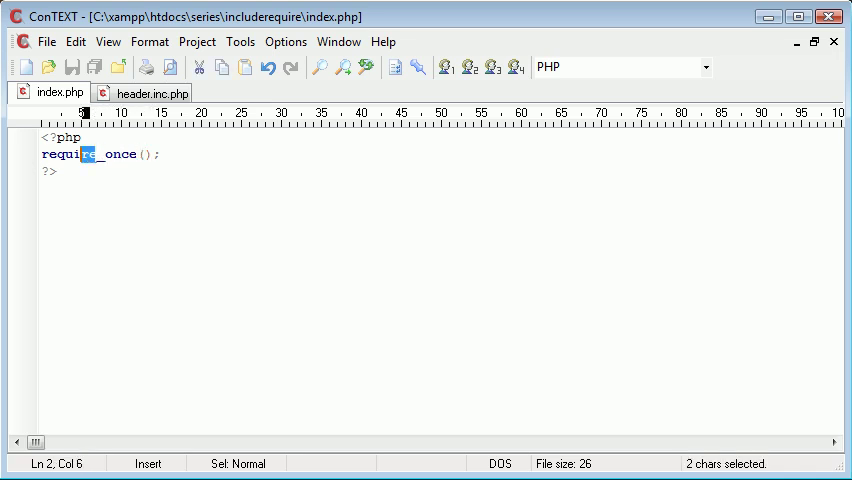
type("include")
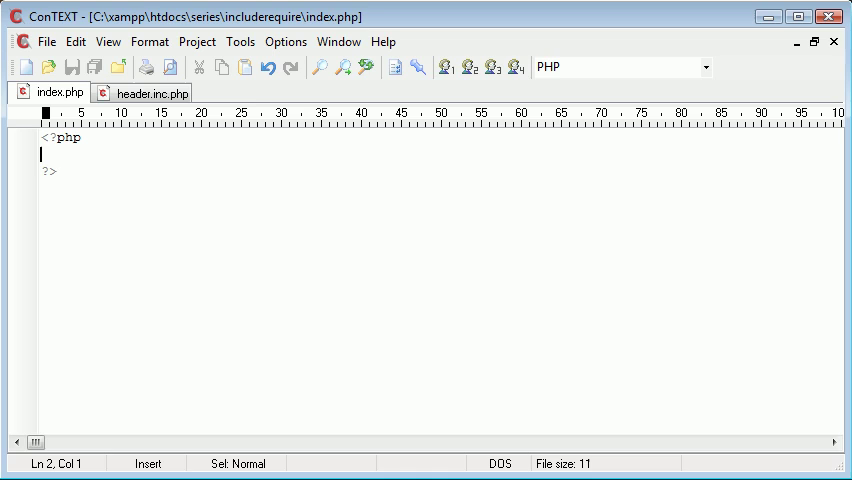
type("?")
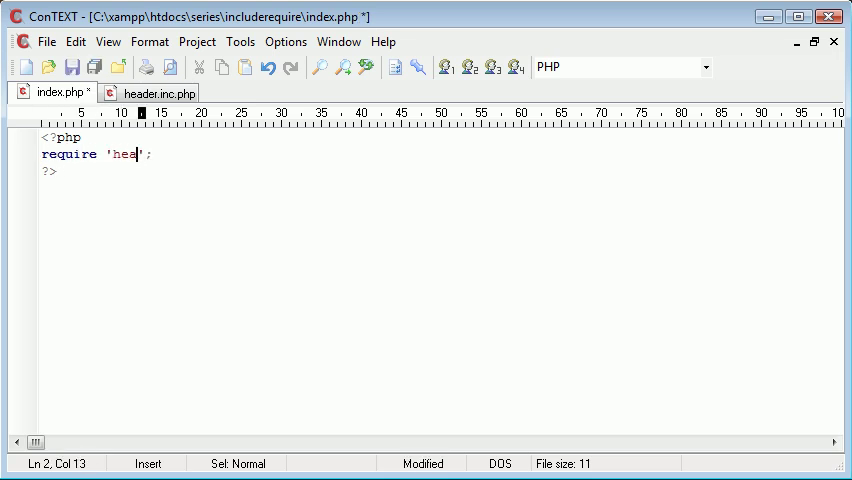
left_click(71, 67)
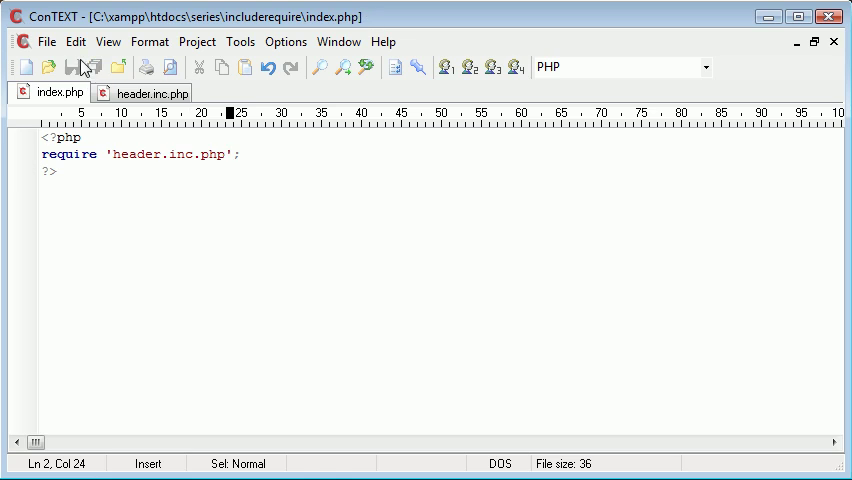
Check header.inc.php, then turn the statement into require_once and begin a new line with req.
left_click(148, 92)
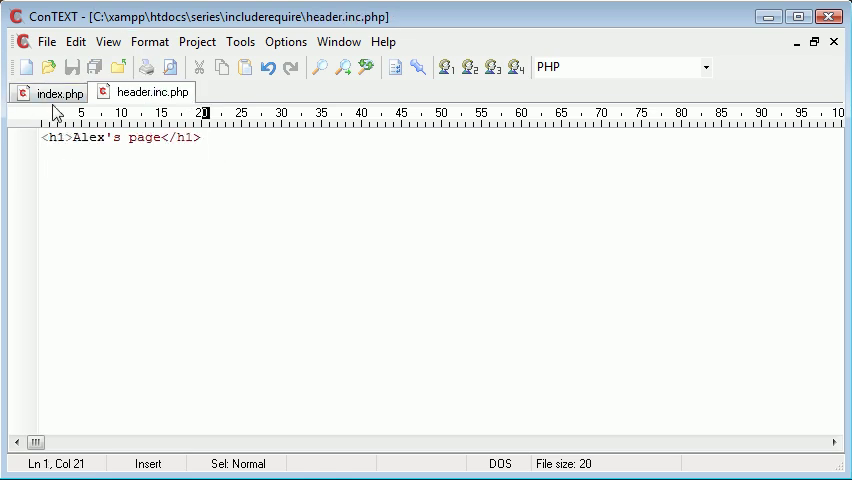
left_click(58, 92)
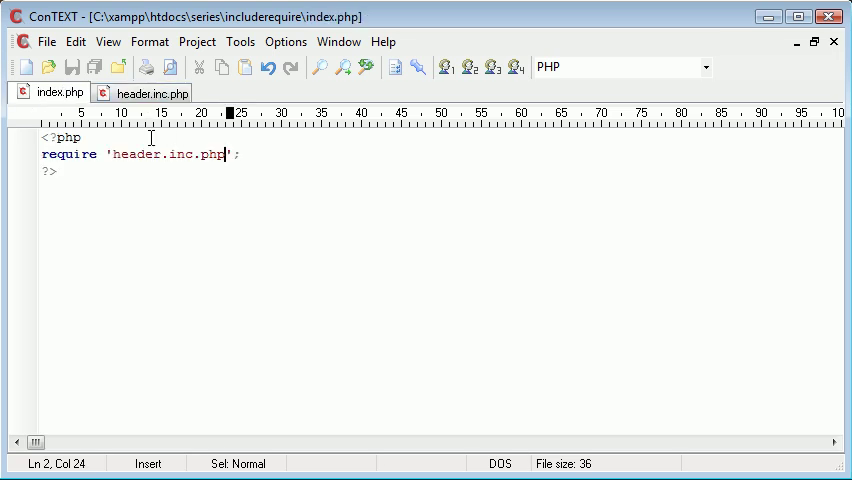
type("_once")
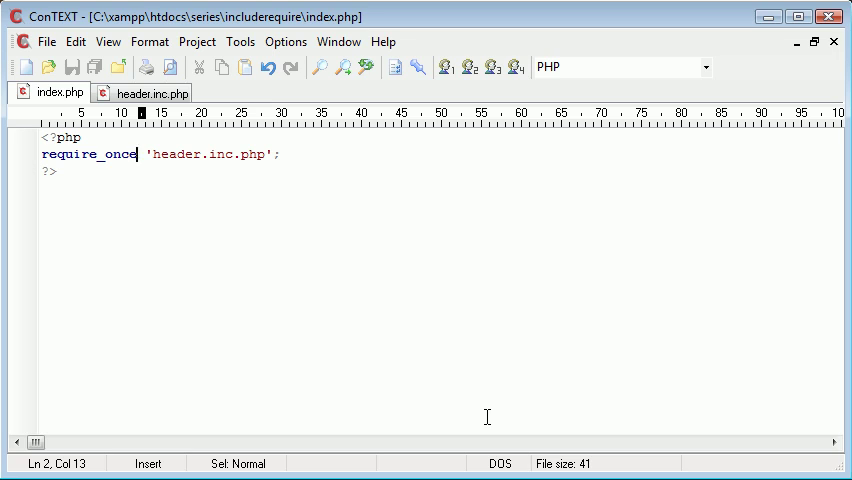
type("req")
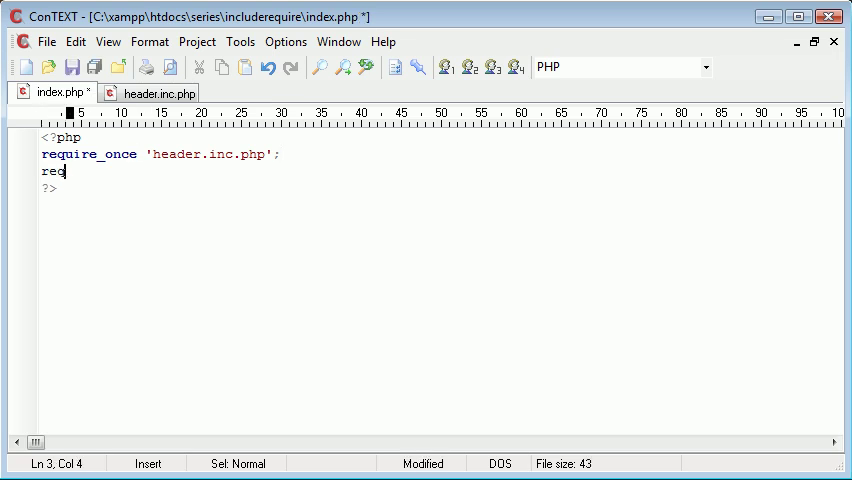
Add require 'header.inc.php'; alongside the require_once and confirm the header shows twice in the browser.
type("uire 'h'")
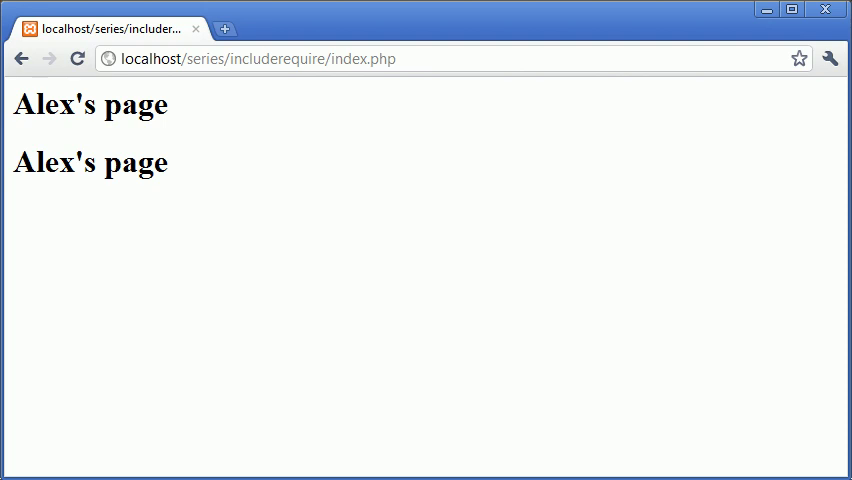
key("alt+tab")
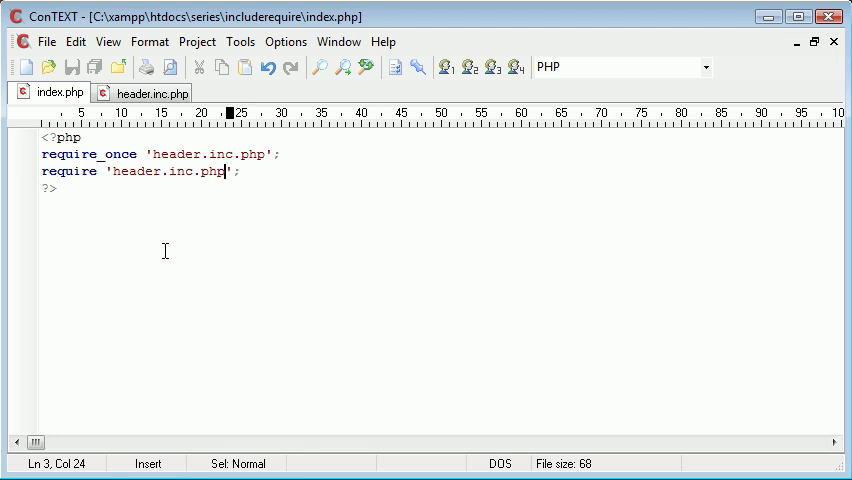
mouse_move(123, 183)
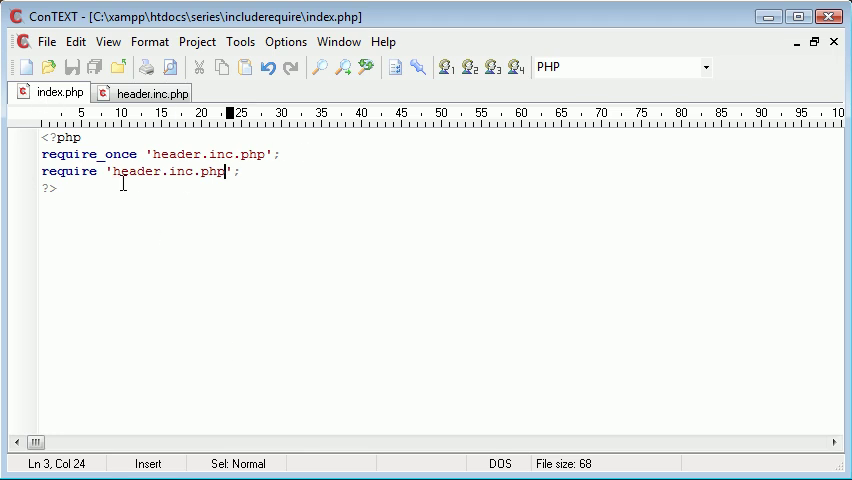
mouse_move(313, 201)
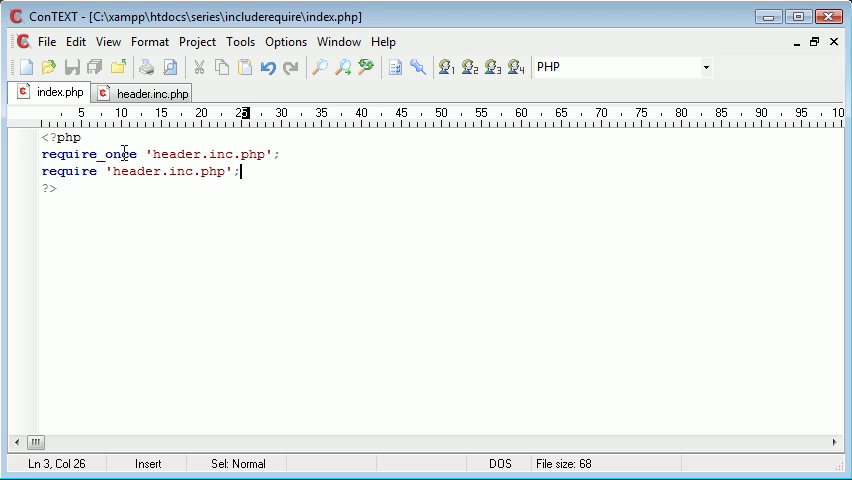
mouse_move(280, 154)
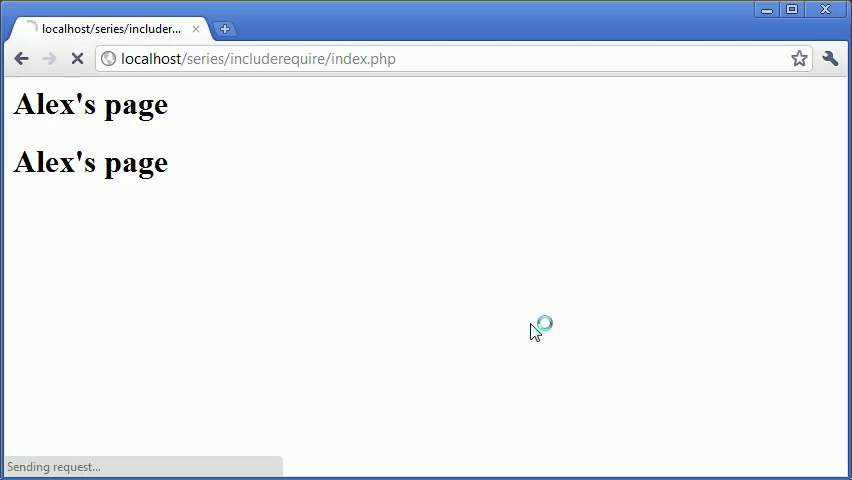
left_click(77, 58)
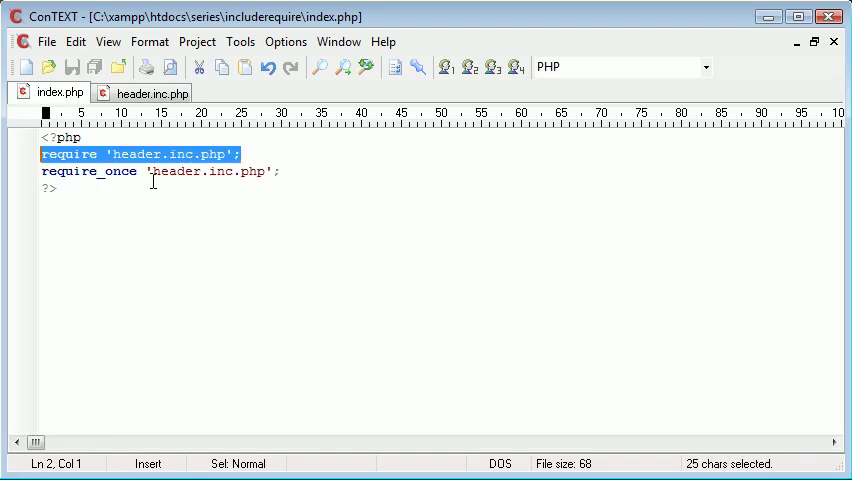
mouse_move(318, 260)
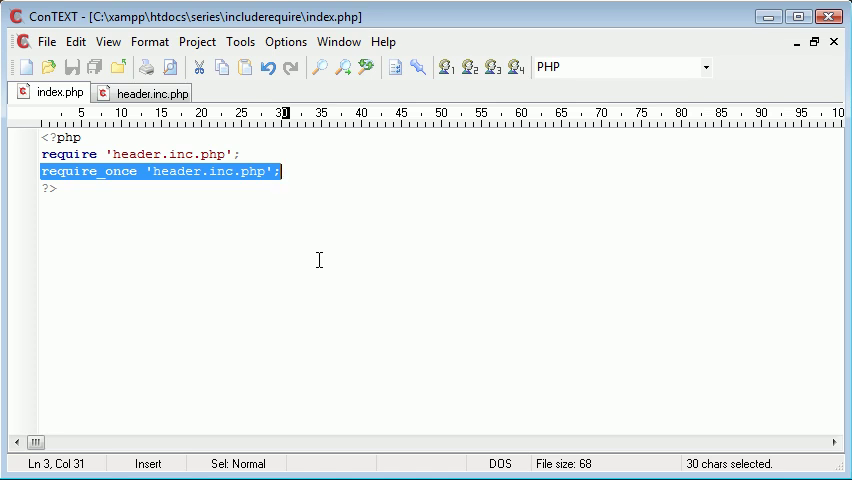
Write an if (defined('header.inc.php')) { require 'header.inc.php'; } block, then reduce it to a single require.
type("if ()")
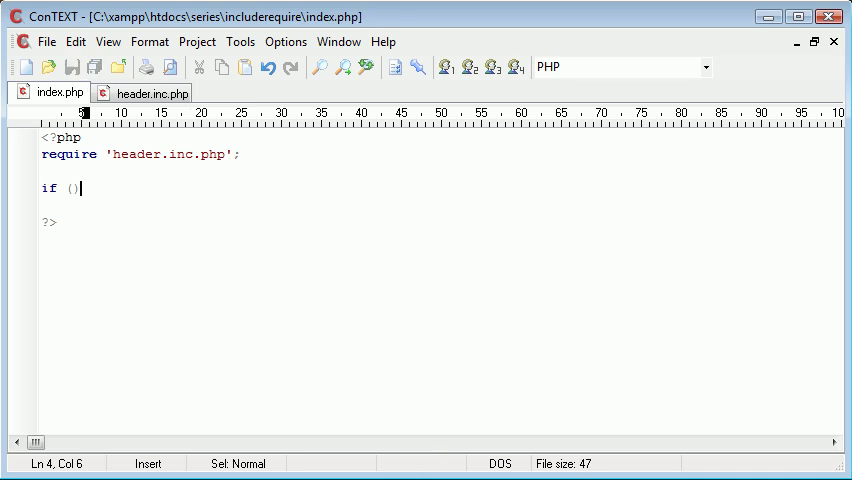
type("defined('")
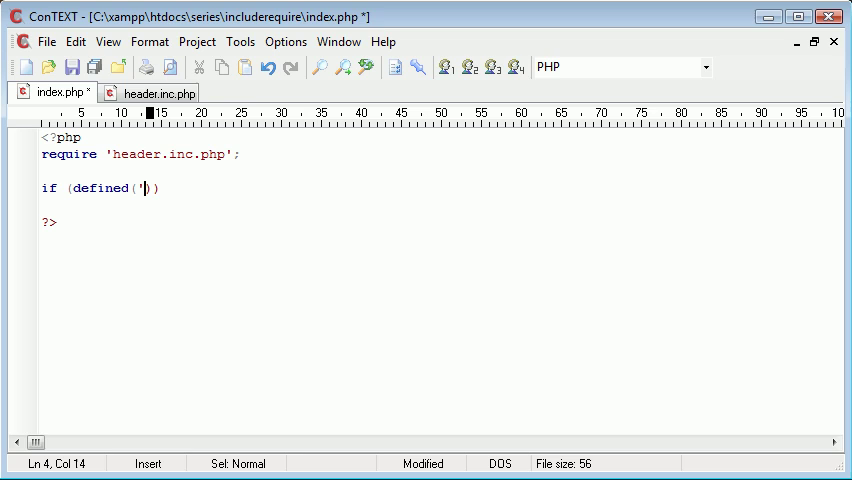
type("header.inc.php")
type("require '';")
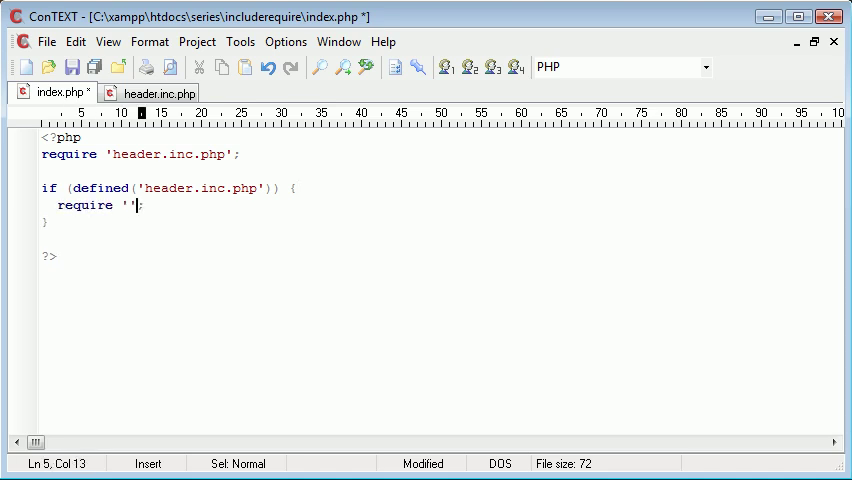
type("header.inc.php")
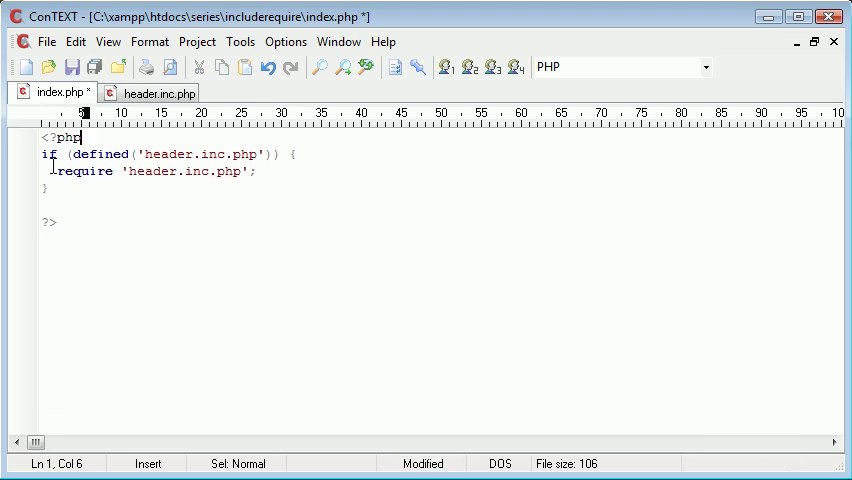
type("require 'header.inc.php';")
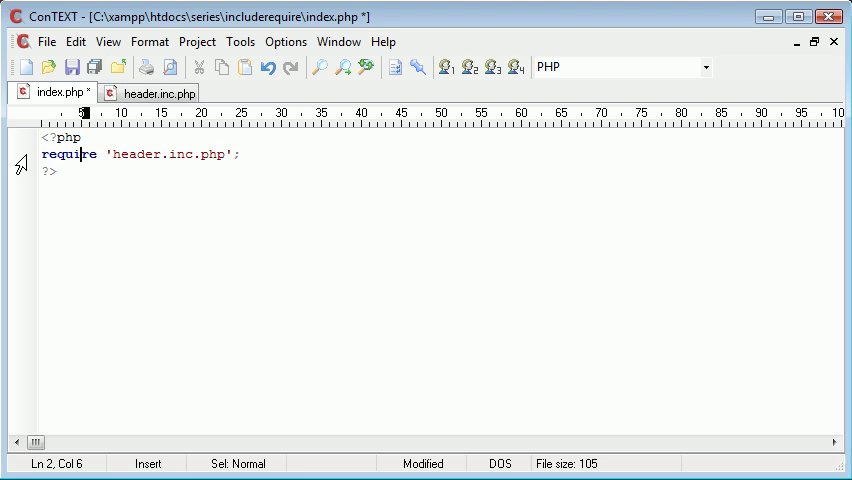
Change the statement to include_once 'header.inc.php'; and save, selecting the _once part.
type("_once")
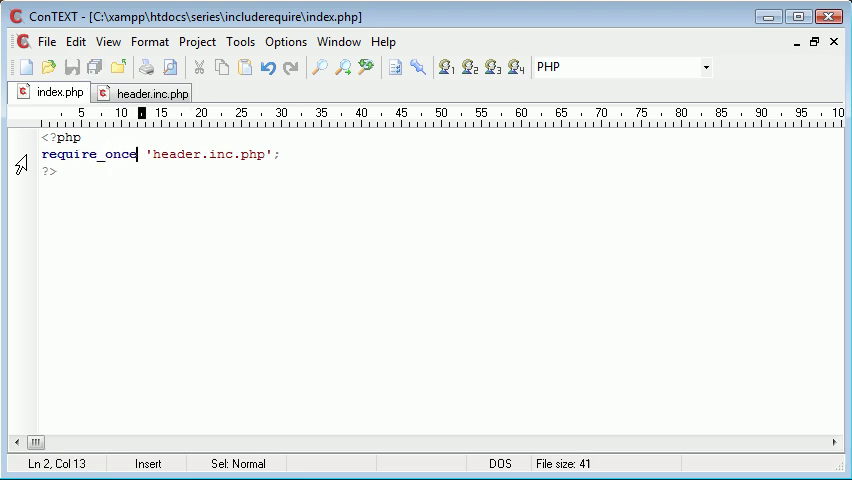
left_click(284, 154)
type("includ")
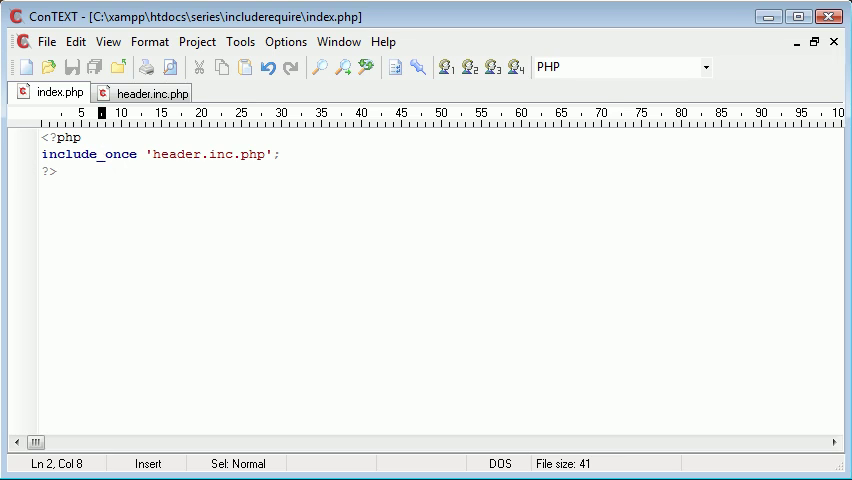
double_click(119, 154)
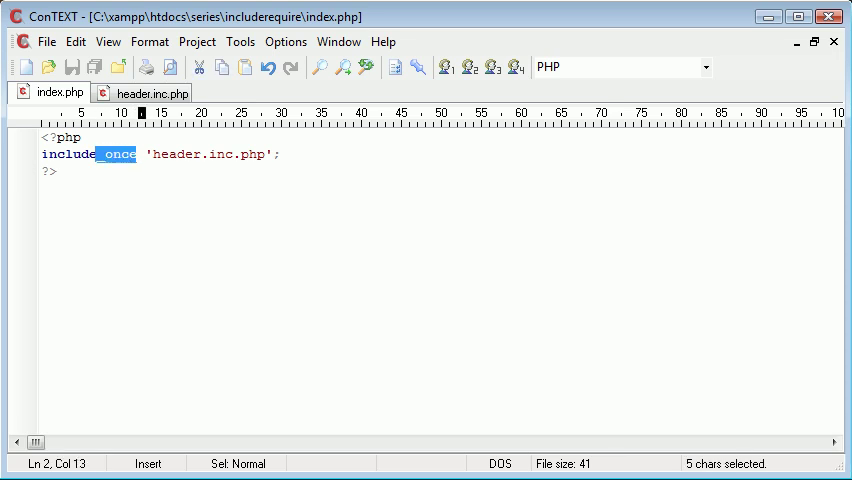